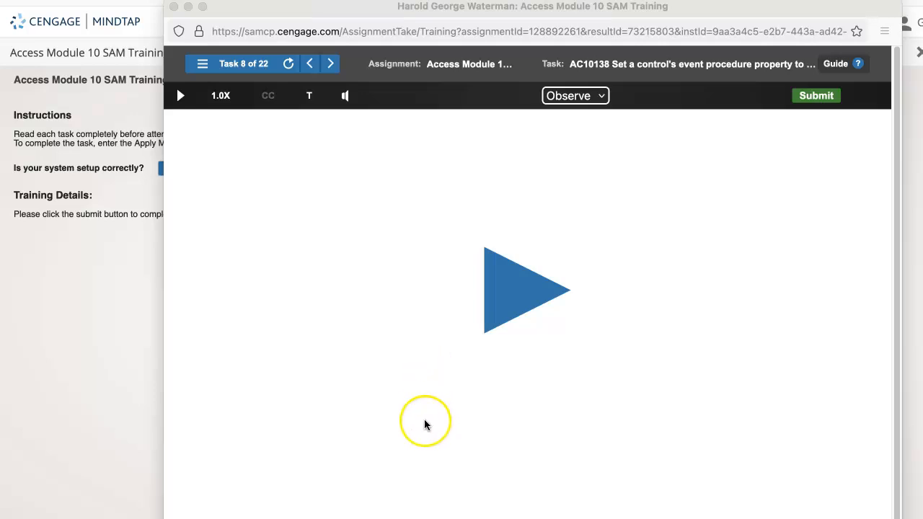
pyautogui.moveTo(425, 424)
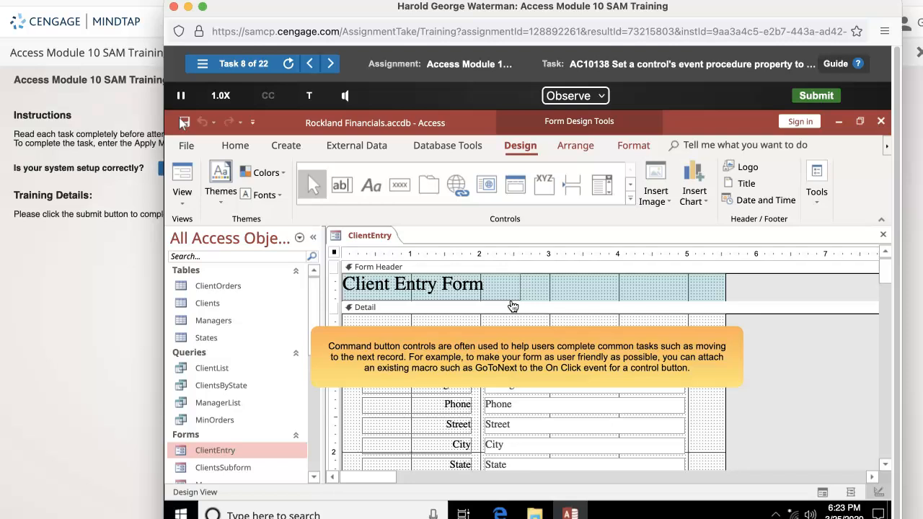
# Step: Select the Next Record command button in the ClientEntry form footer
pyautogui.scroll(-3)
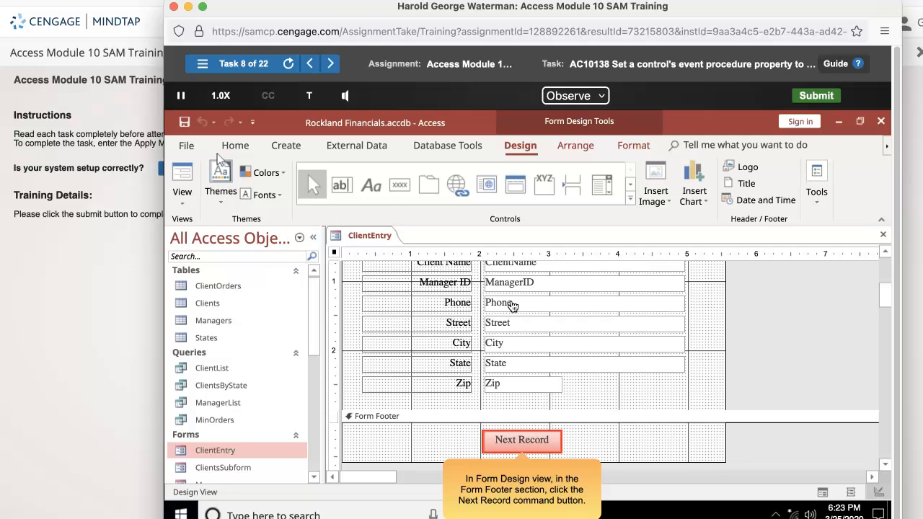
pyautogui.click(521, 440)
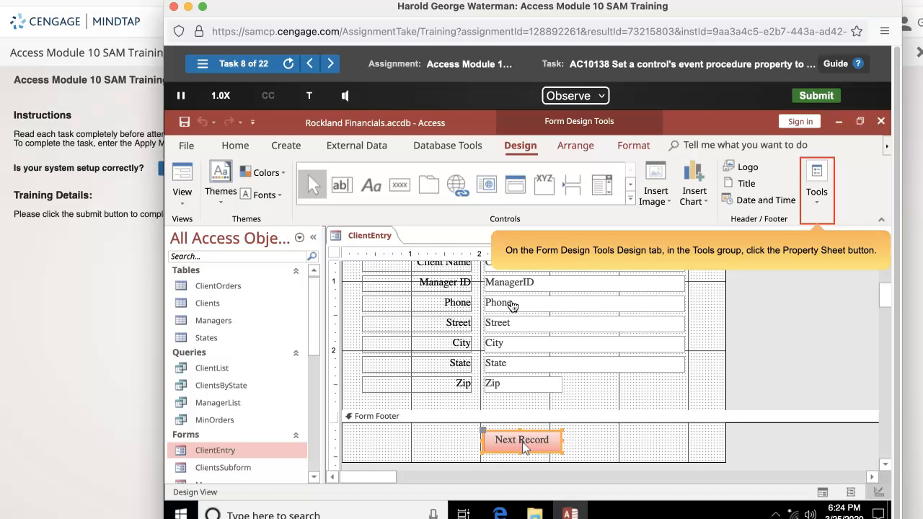
# Step: Open the Property Sheet for the Next Record button from the Design tools
pyautogui.click(816, 191)
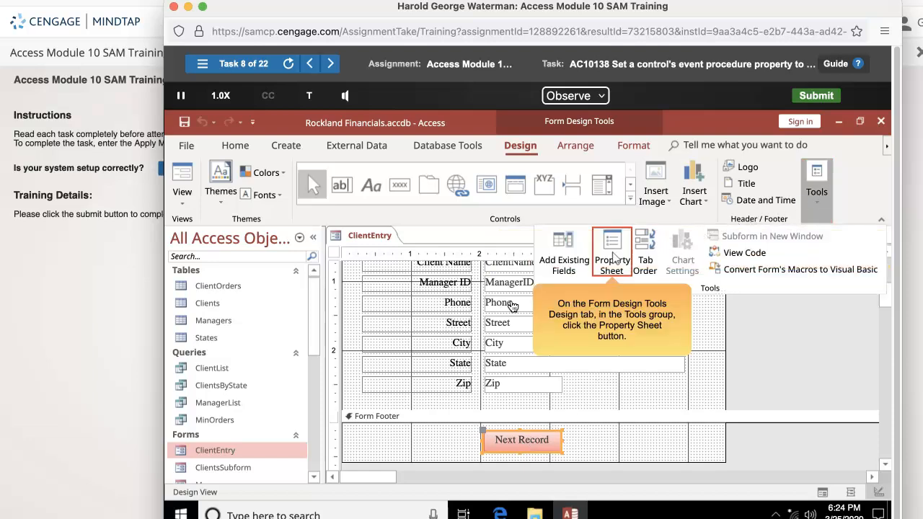
pyautogui.click(612, 252)
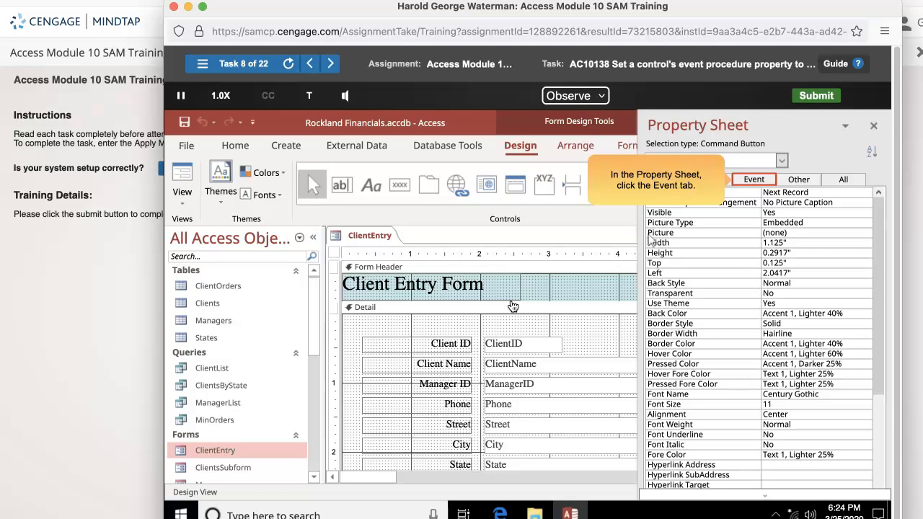
# Step: Switch the Property Sheet to the Event tab, showing the empty On Click
pyautogui.click(754, 179)
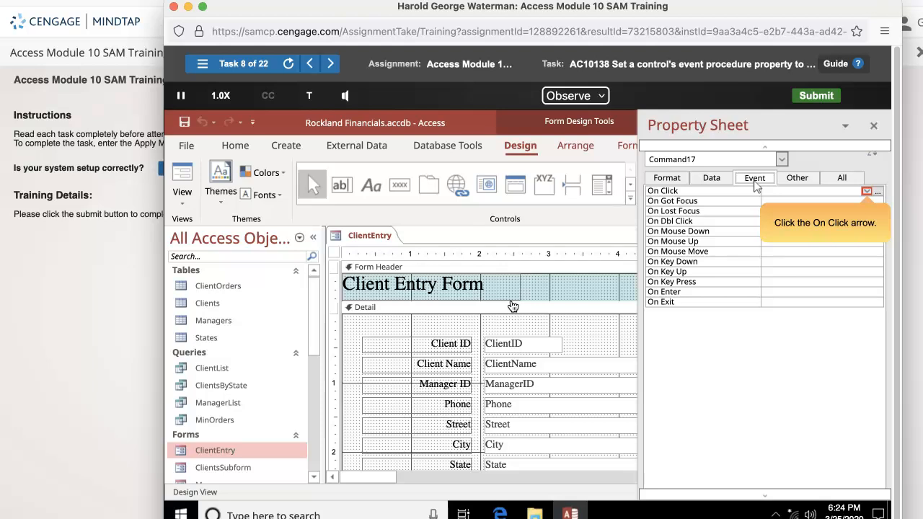
pyautogui.moveTo(782, 188)
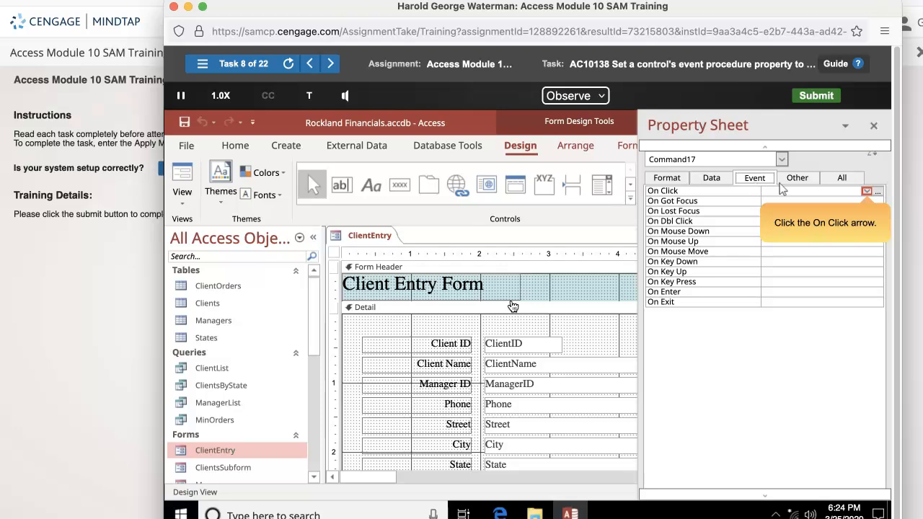
# Step: Set the Next Record button's On Click event to the GoToNext macro
pyautogui.click(878, 191)
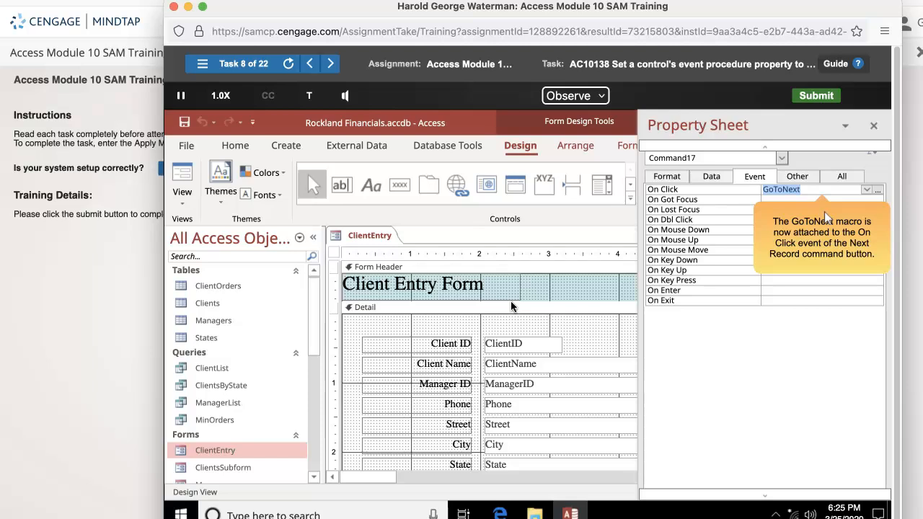
pyautogui.scroll(-3)
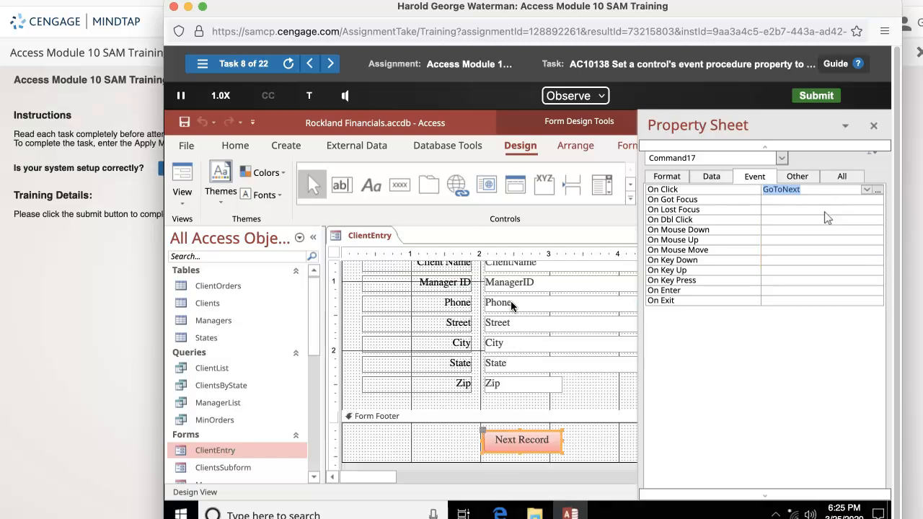